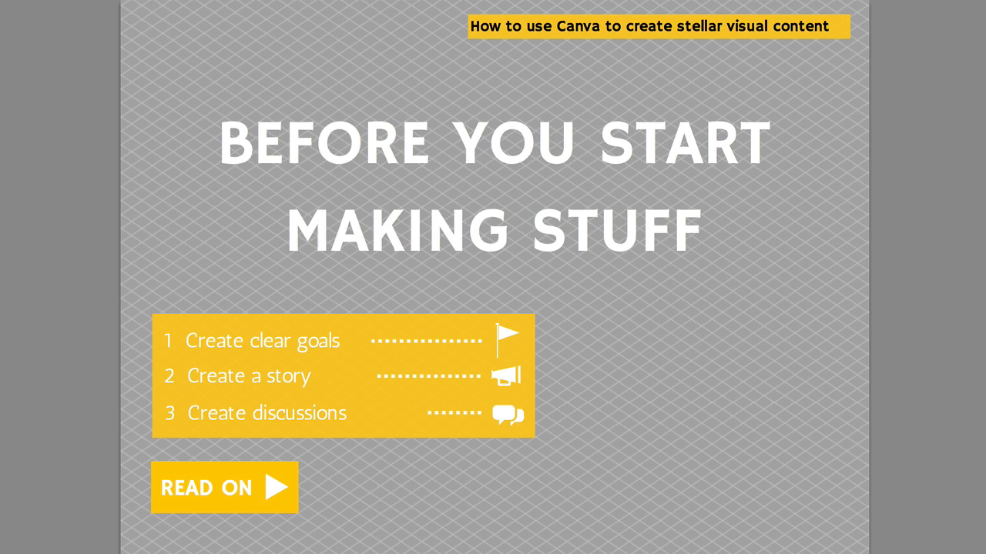
Step: Scroll the home page design types and pick Facebook Cover (851 × 315 px)
click(223, 487)
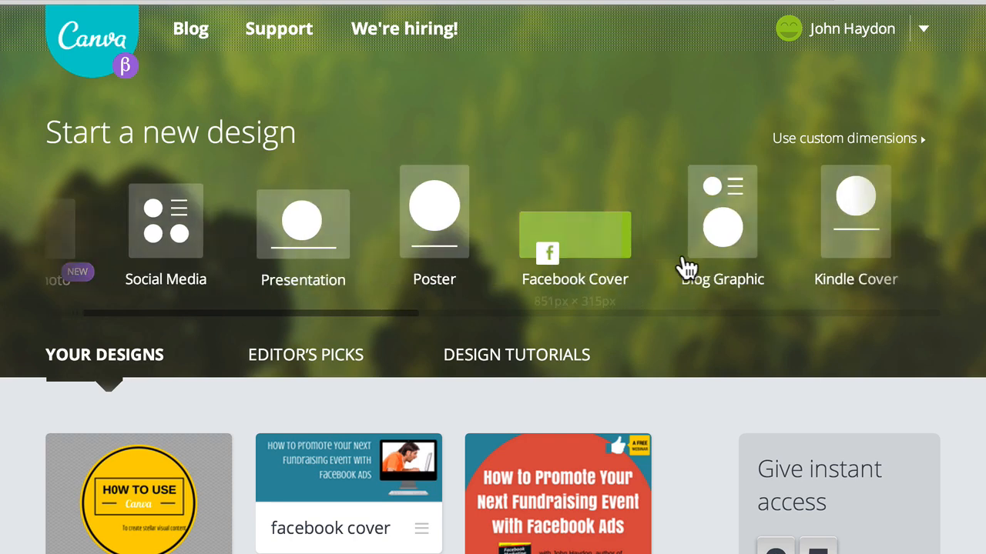
scroll(right, 3)
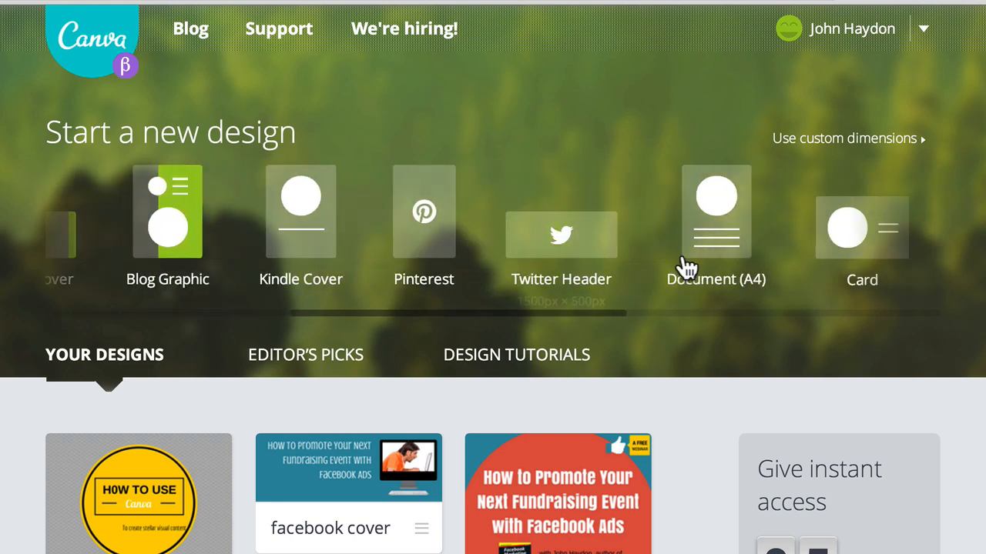
scroll(right, 3)
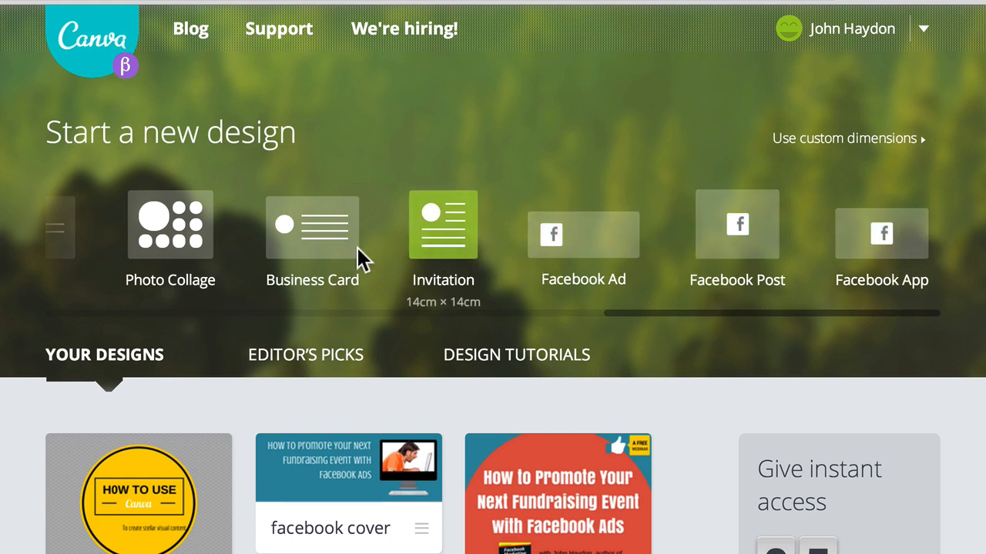
scroll(left, 3)
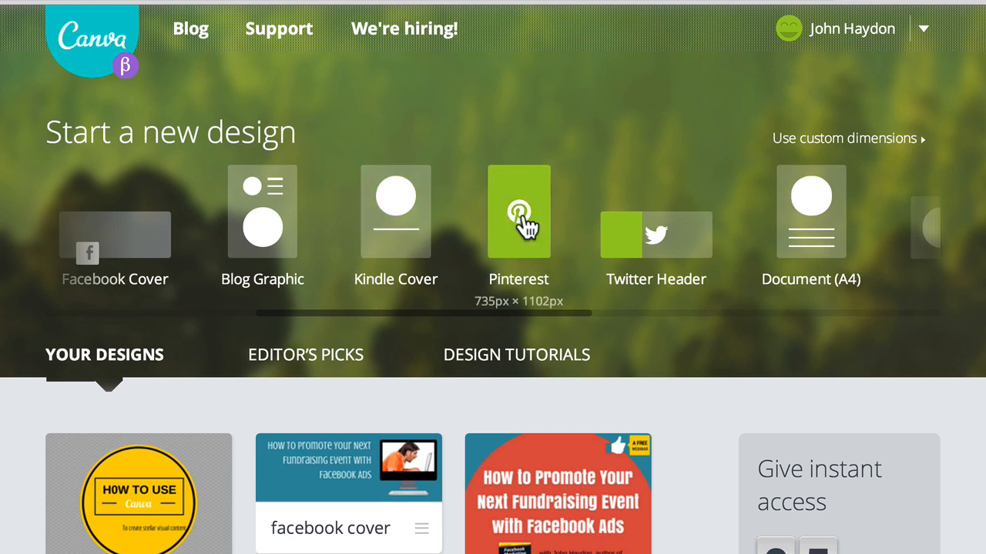
mouse_move(262, 231)
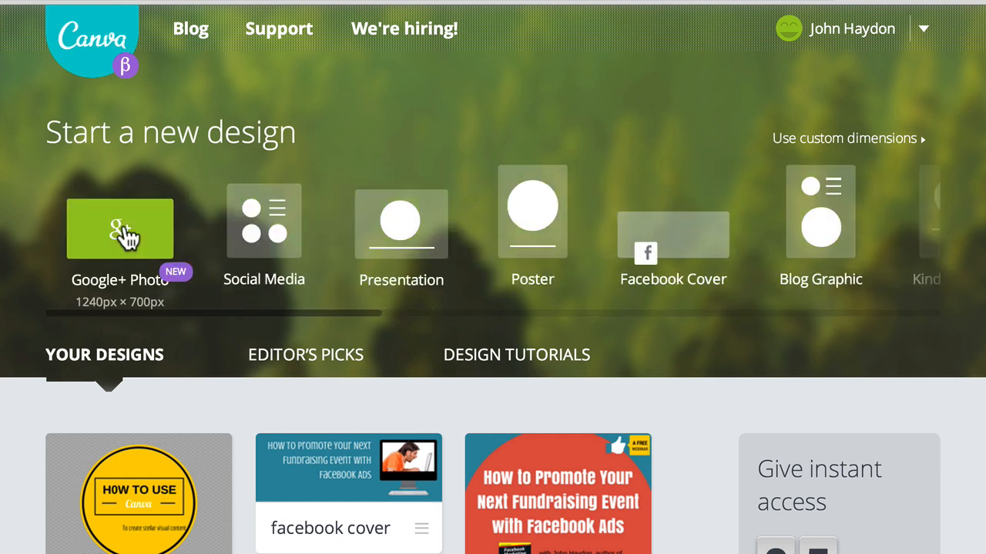
mouse_move(335, 227)
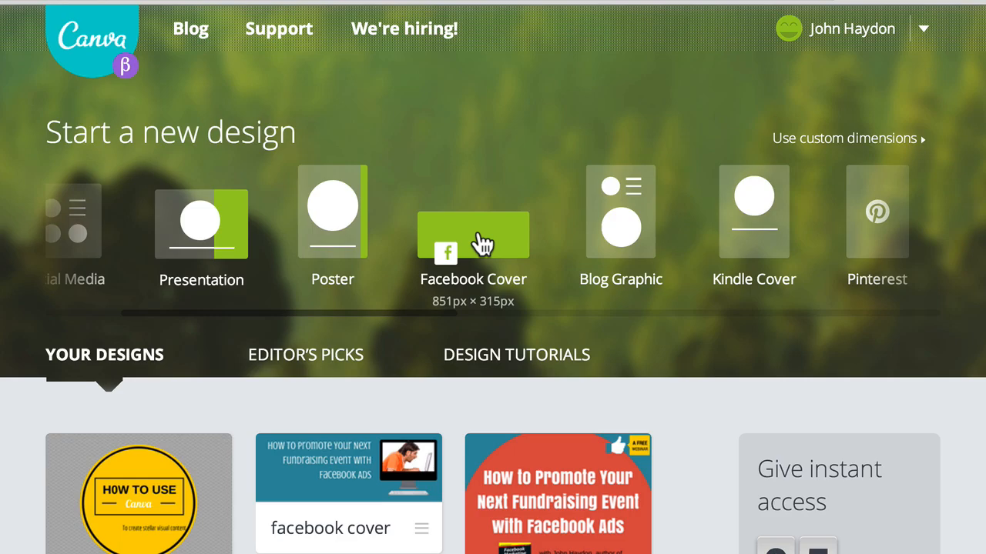
click(473, 235)
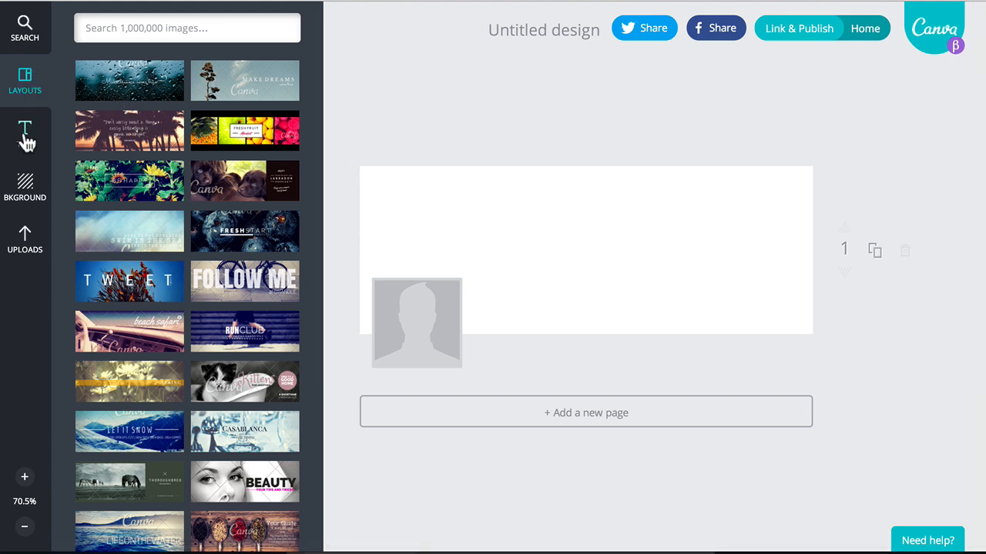
mouse_move(25, 243)
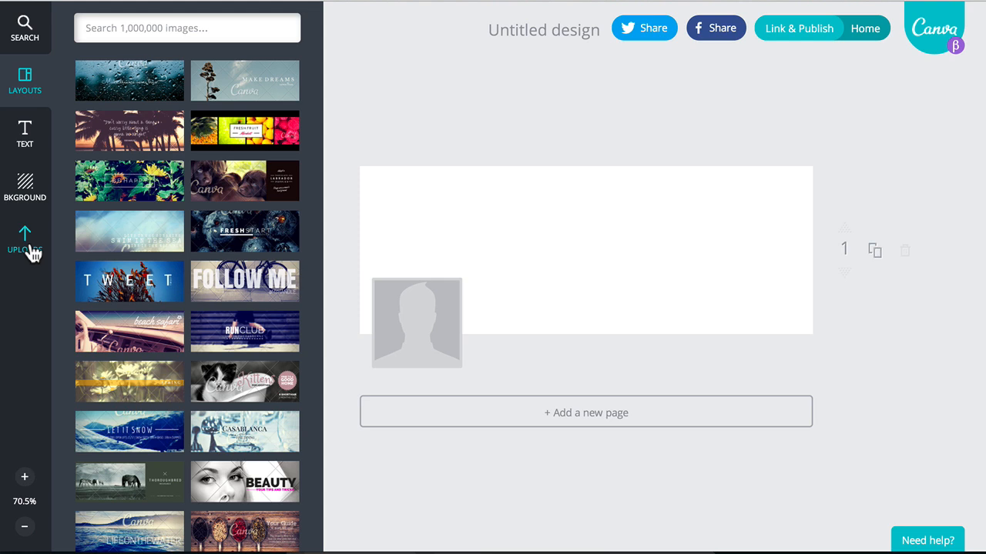
mouse_move(197, 345)
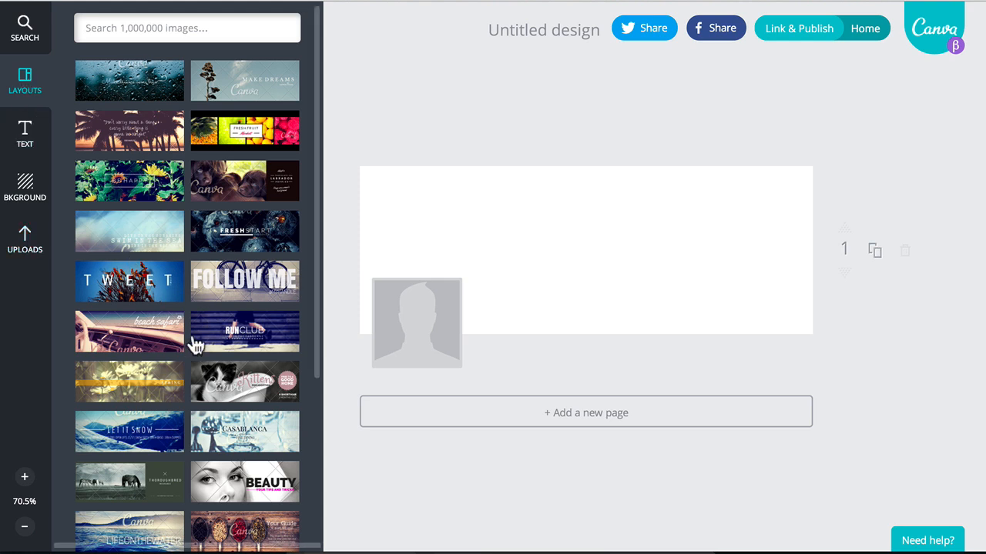
Step: Scroll down the Facebook cover layouts toward the Take me to Miami template
scroll(down, 3)
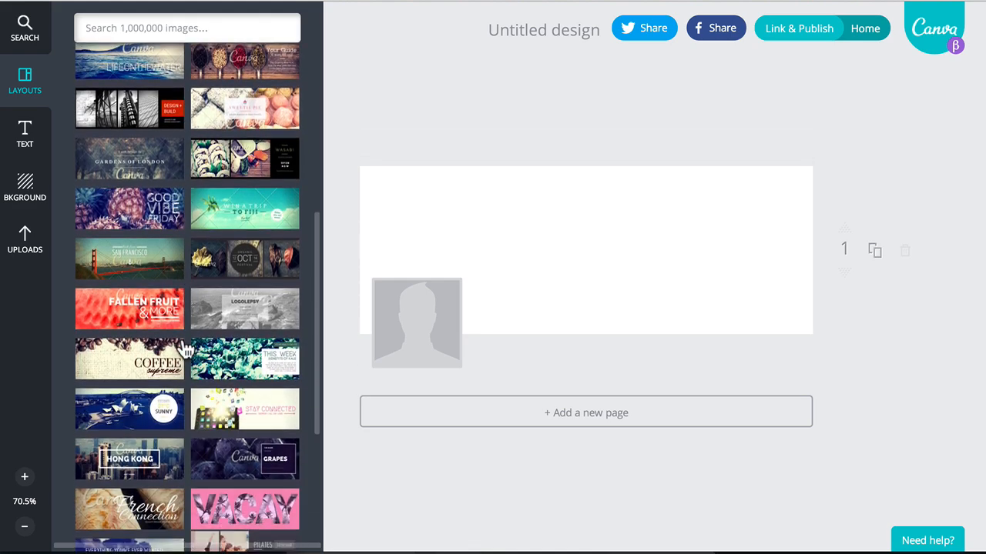
scroll(down, 3)
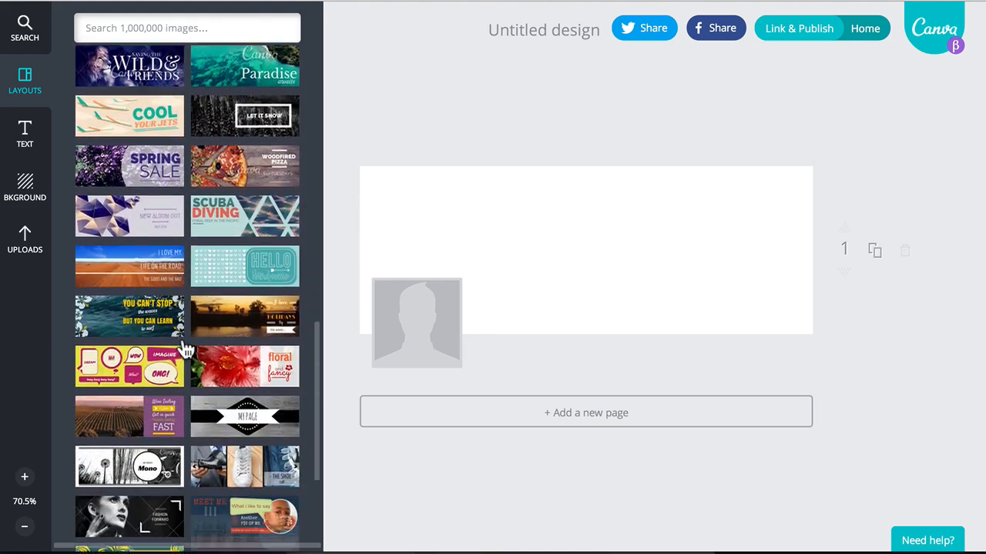
scroll(down, 3)
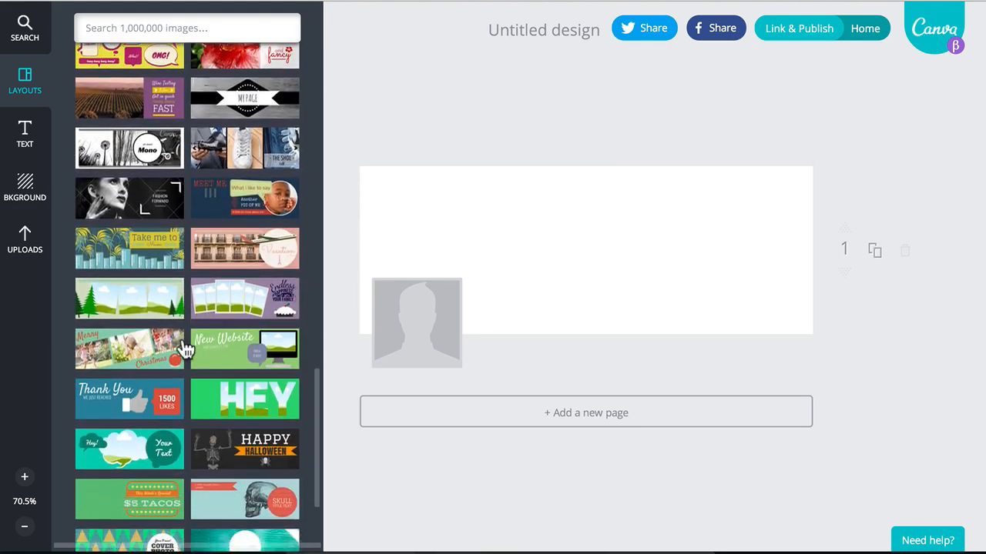
scroll(down, 3)
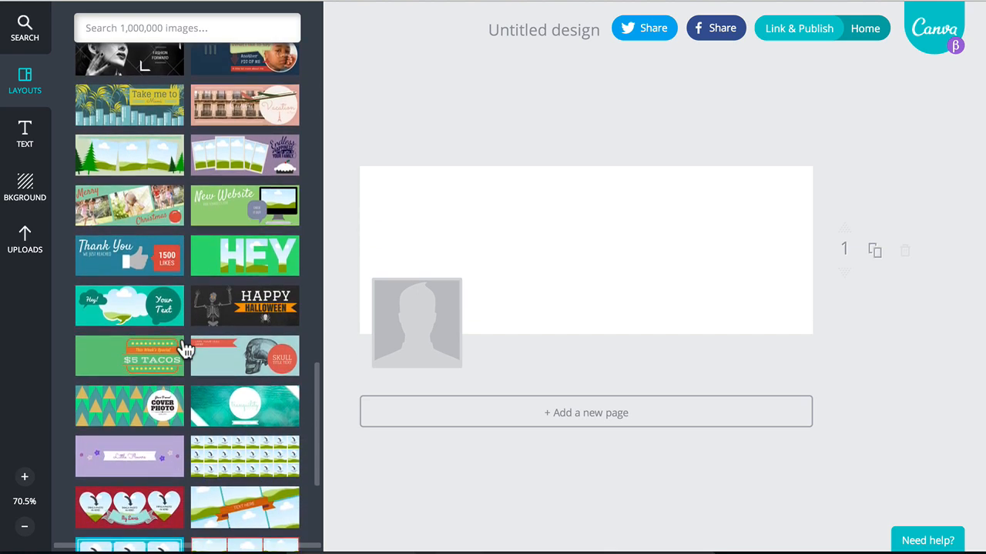
mouse_move(147, 108)
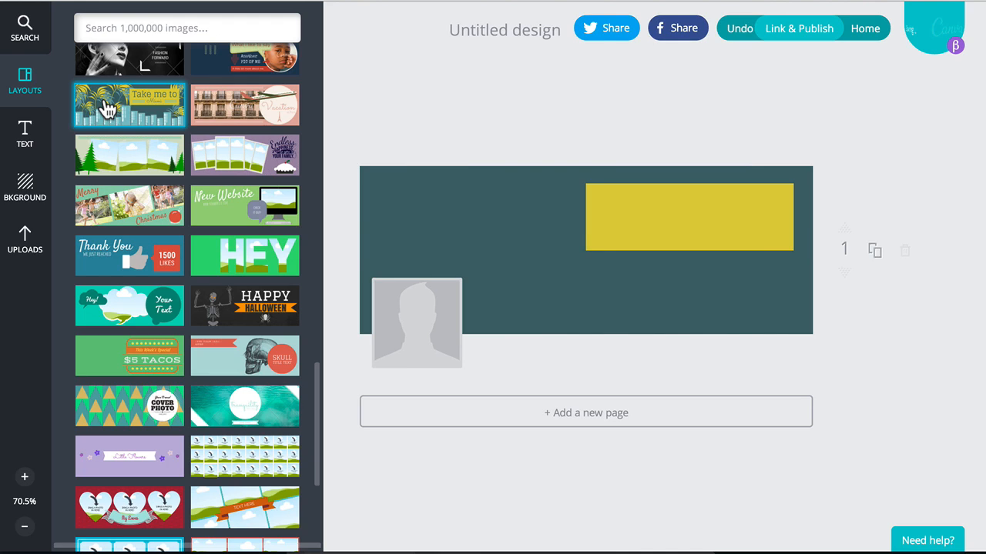
Step: Apply the palm-tree Take me to Miami layout and remove its title and yellow banner
click(129, 104)
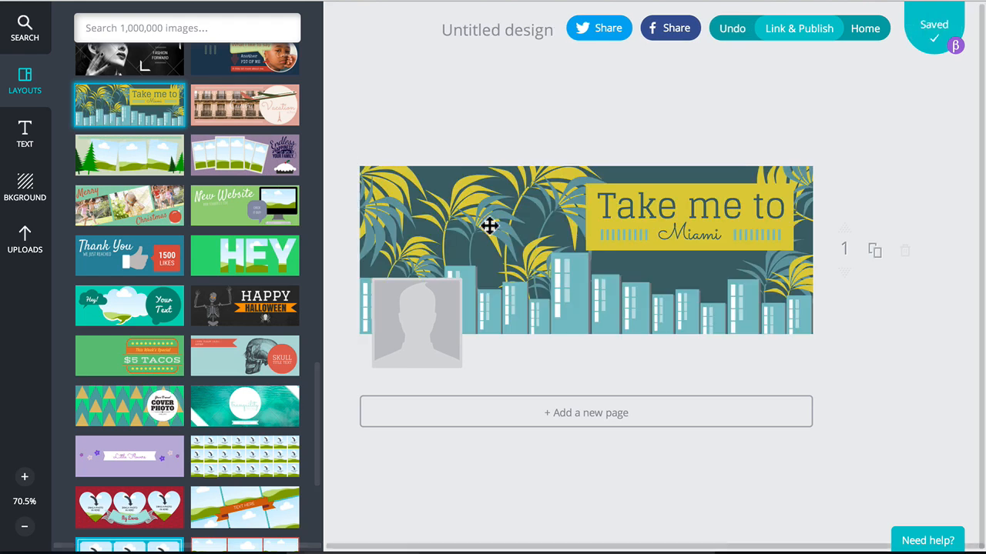
mouse_move(589, 218)
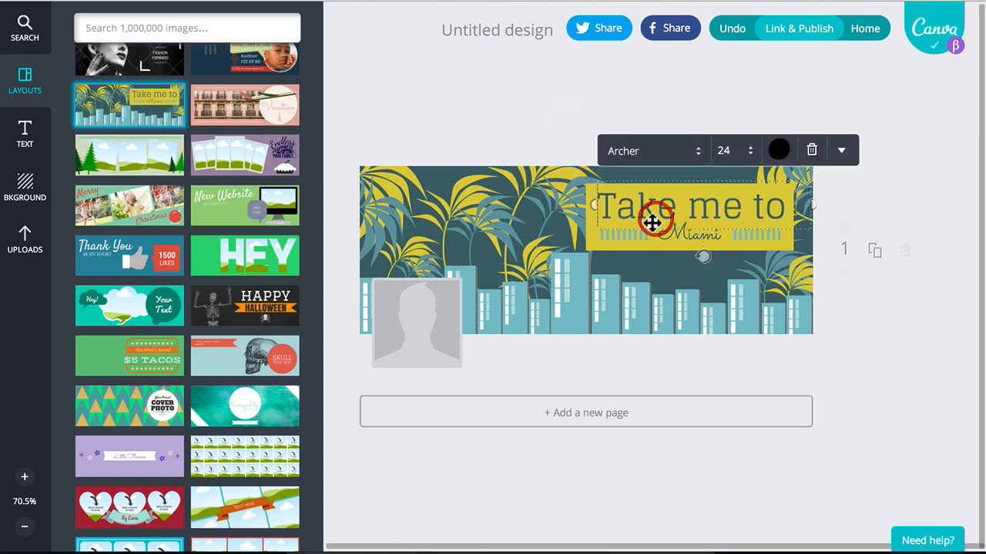
click(557, 146)
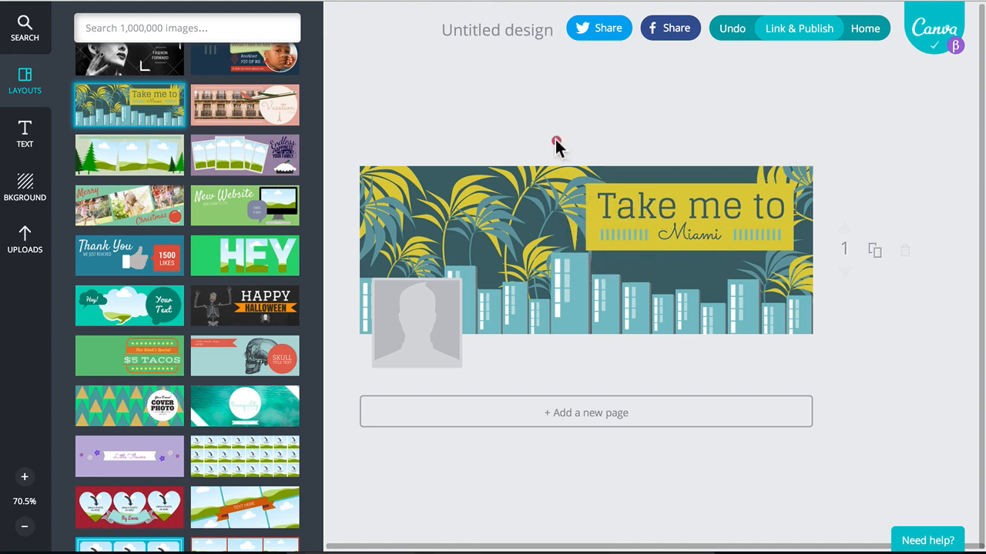
click(688, 216)
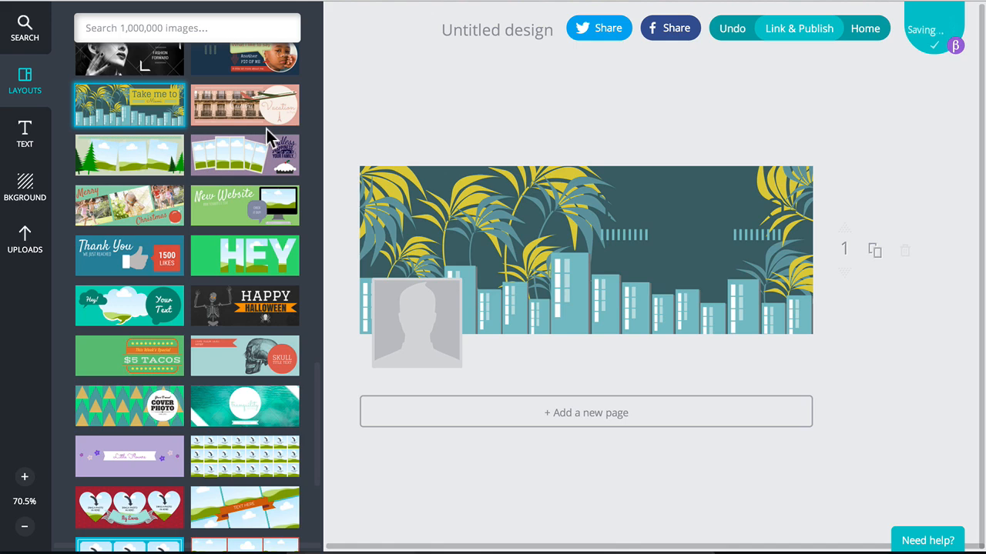
click(24, 135)
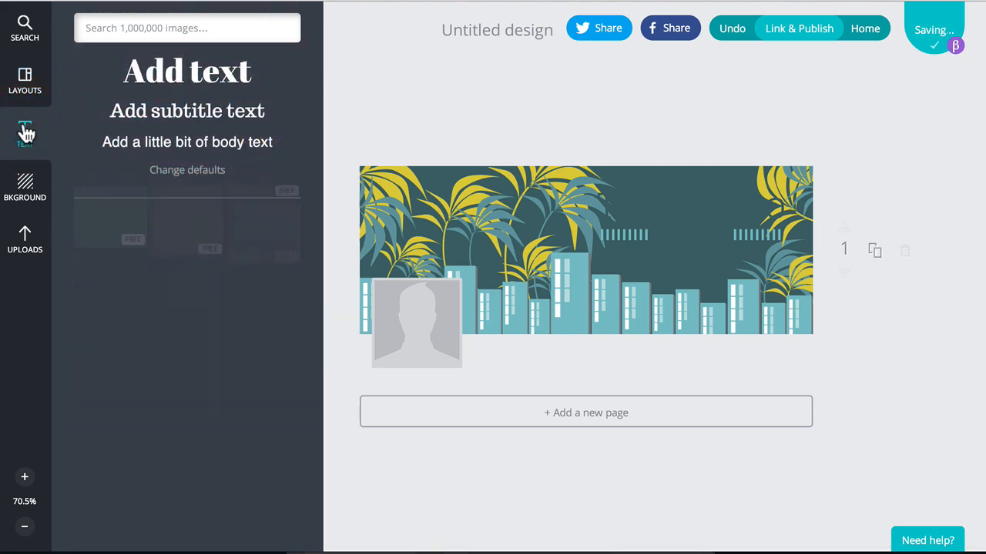
Step: Add The Coffee Shop badge, move it right, and retype it as Palm Tree PARTY
click(25, 131)
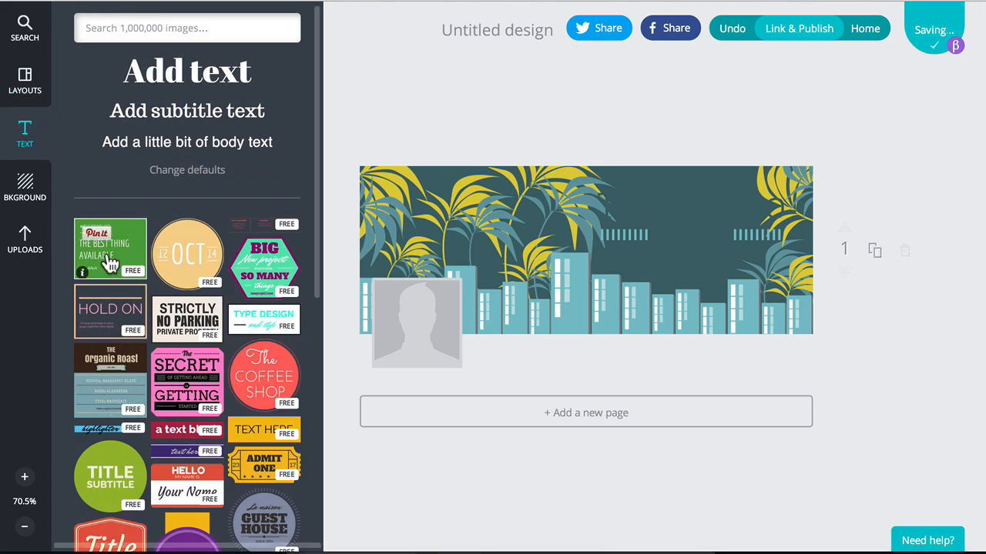
mouse_move(157, 277)
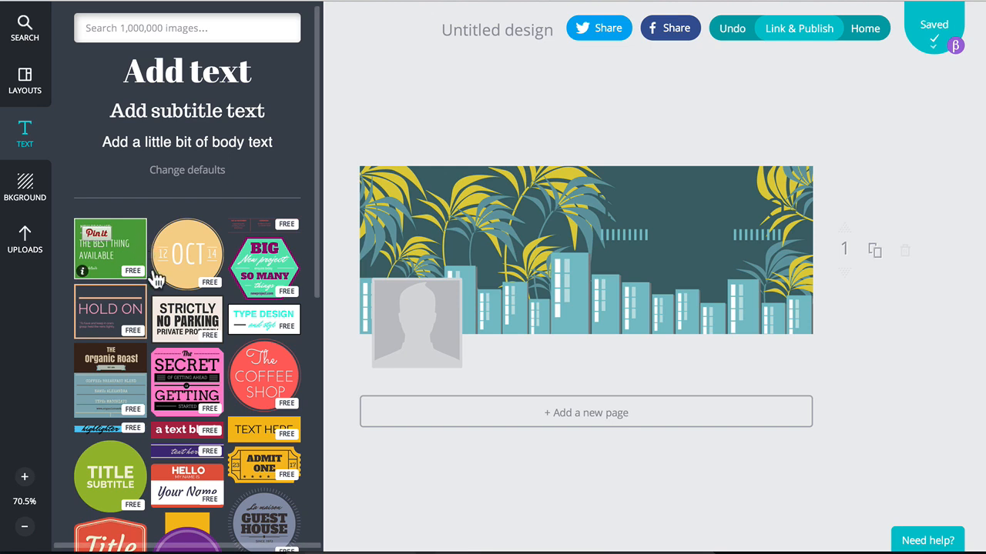
scroll(down, 3)
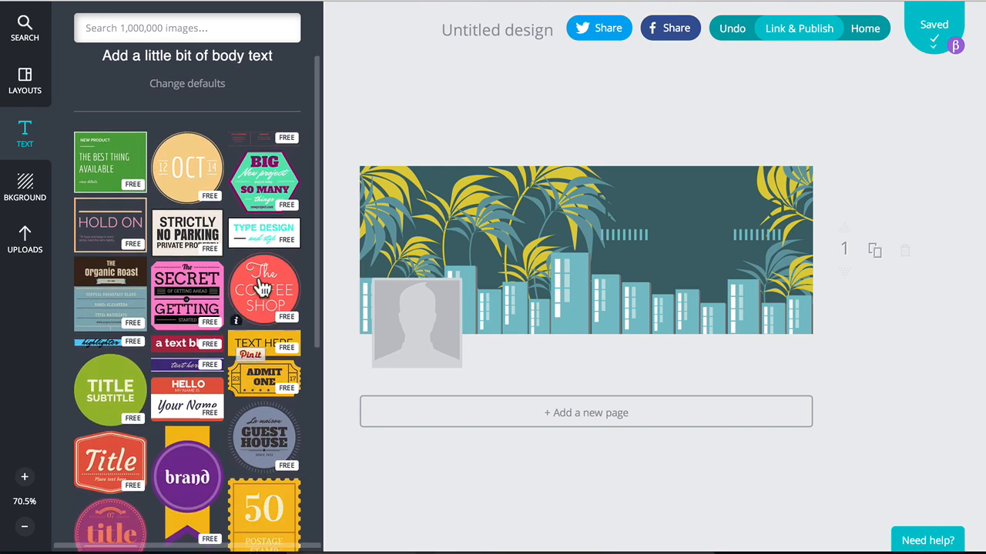
click(264, 291)
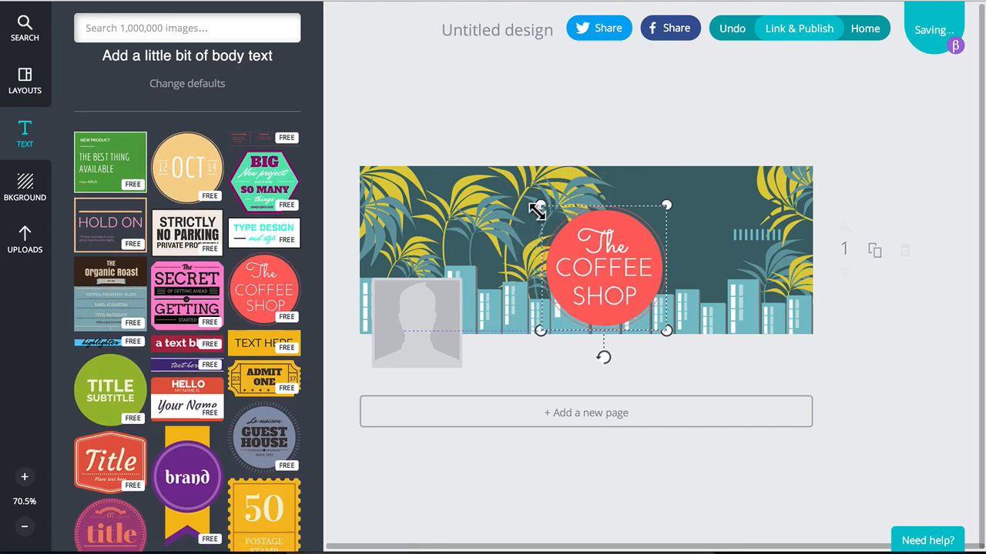
drag(604, 265, 697, 250)
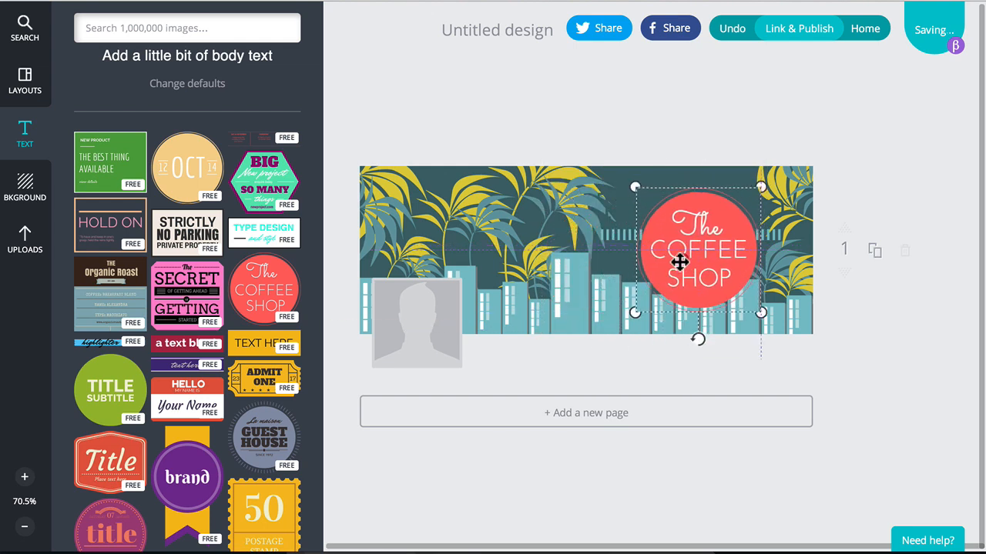
click(697, 251)
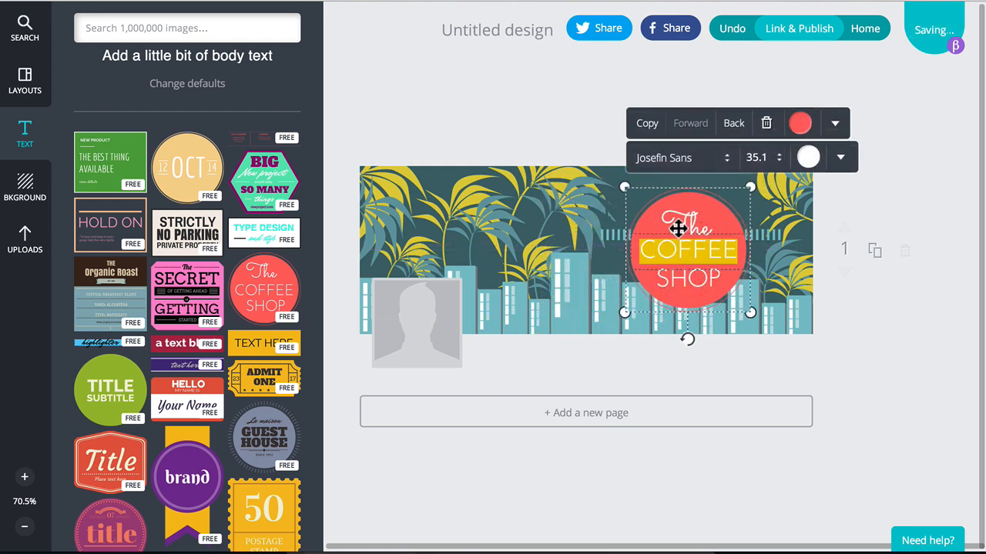
click(676, 157)
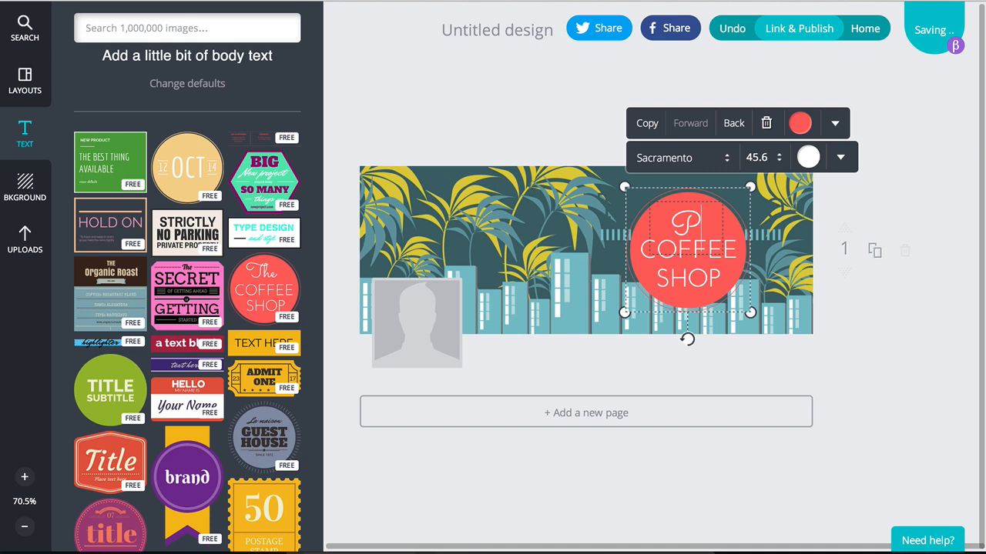
text(Palm)
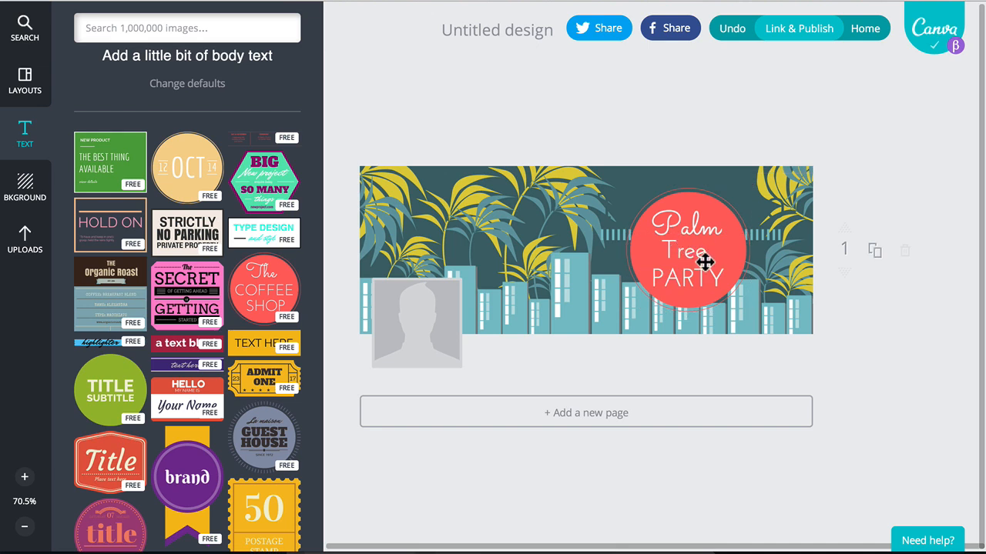
mouse_move(543, 246)
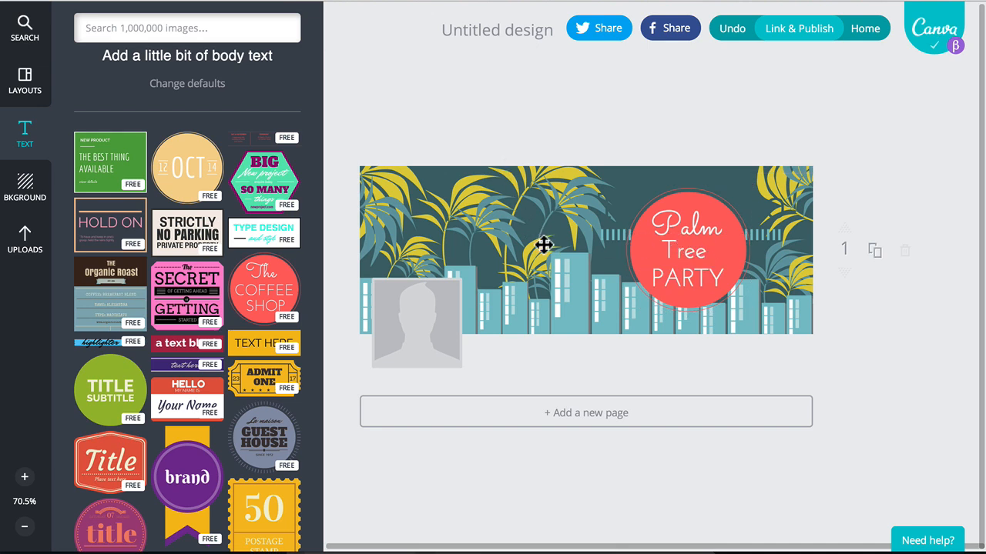
click(25, 184)
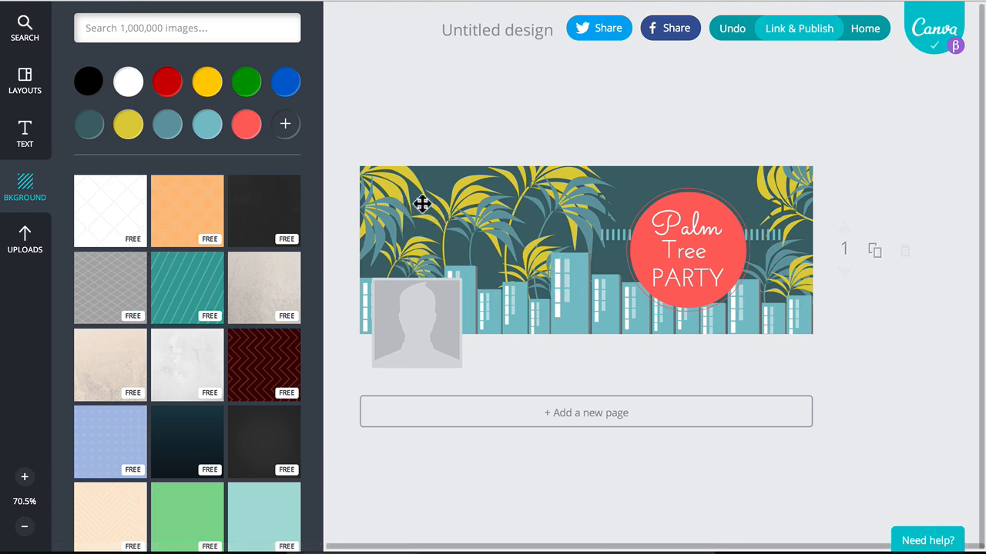
Step: Drag the dachshund-at-laptop photo from Uploads onto the cover's left side
click(24, 238)
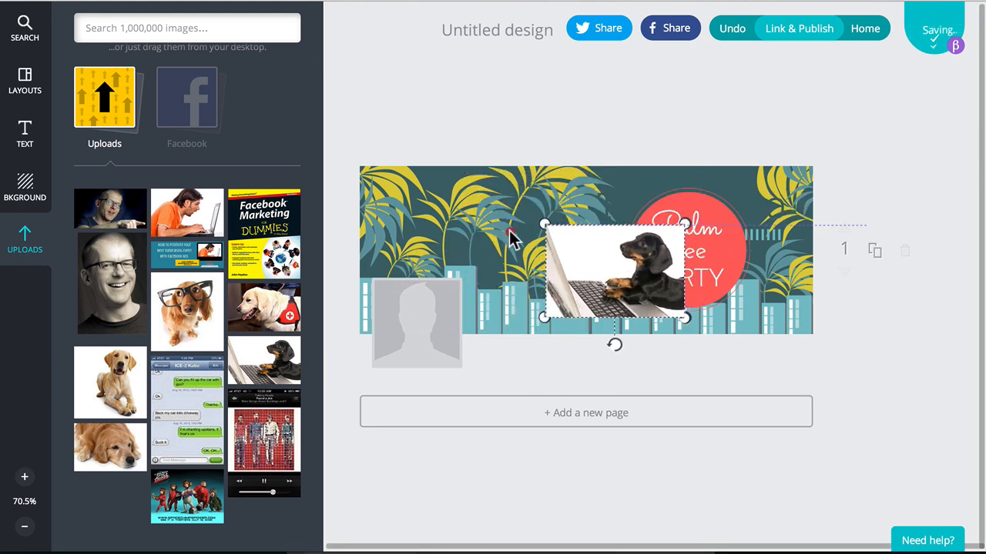
drag(612, 273, 427, 212)
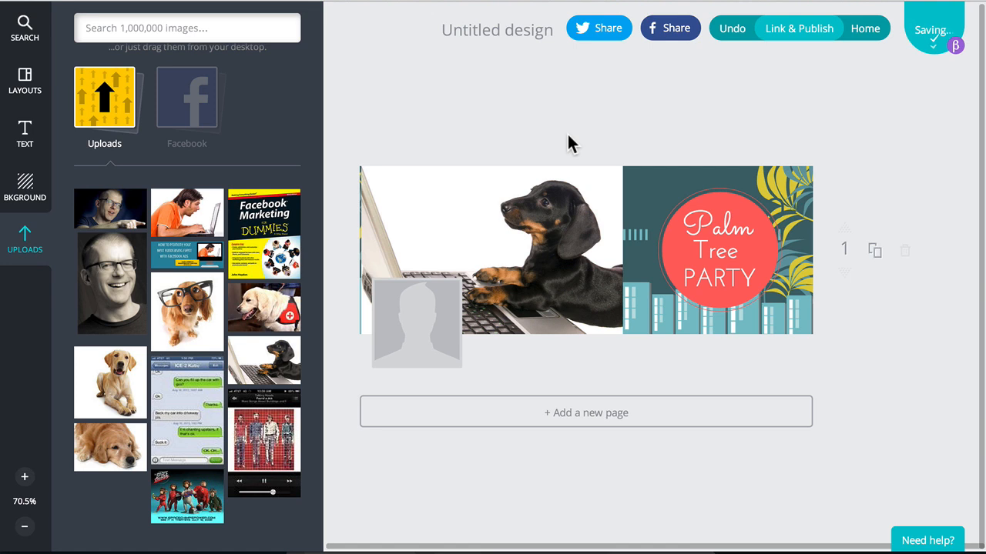
mouse_move(661, 281)
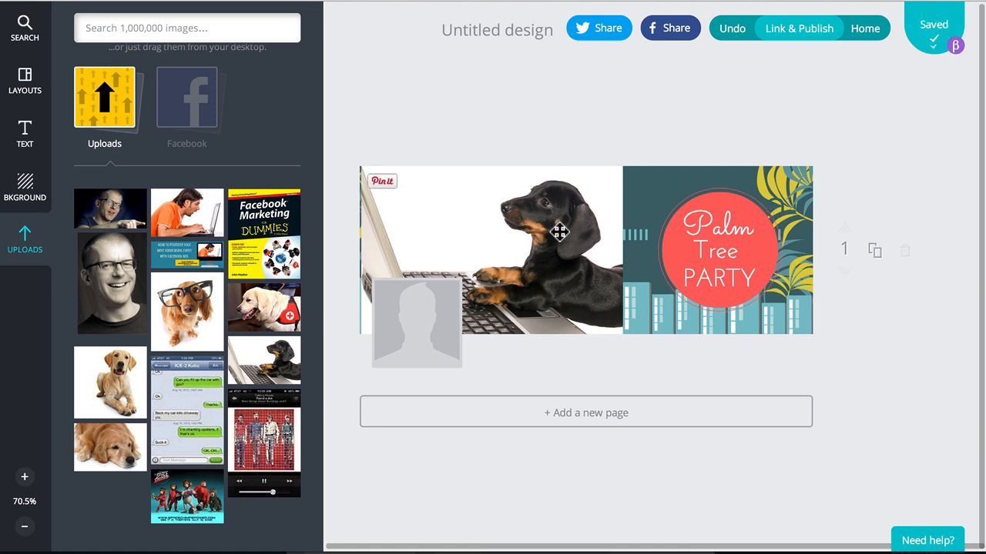
mouse_move(346, 291)
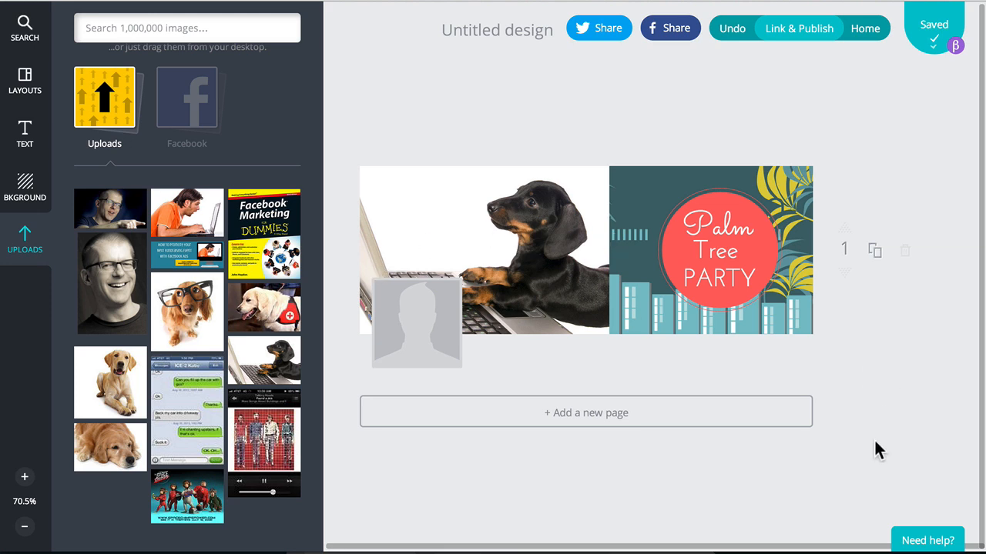
click(483, 250)
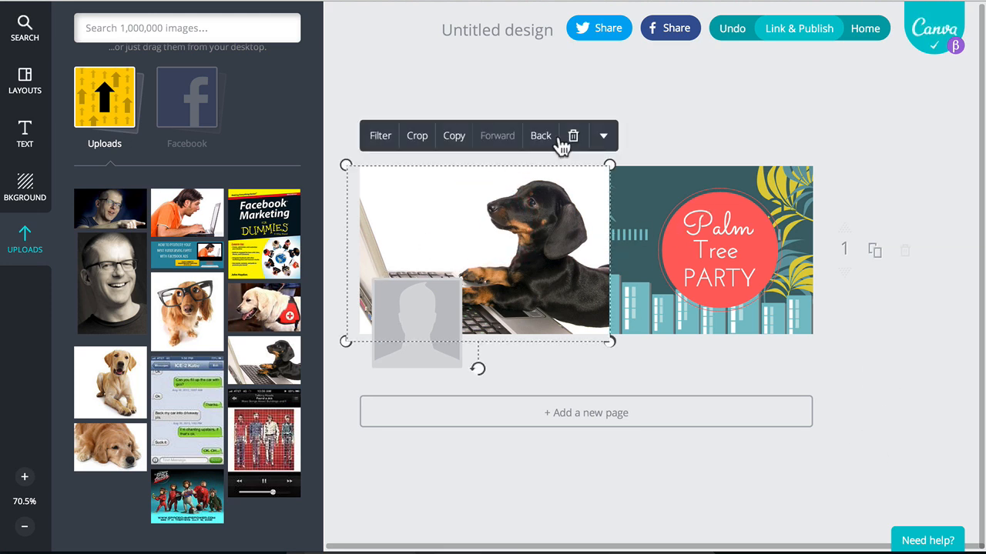
Step: Delete the dachshund photo, then browse the Text, Layouts and Background panels
click(540, 136)
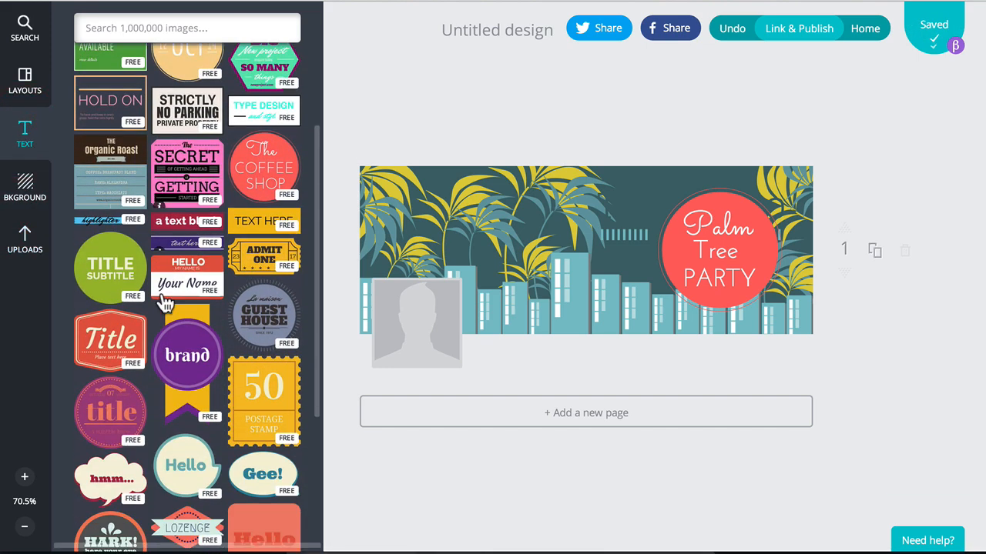
click(24, 134)
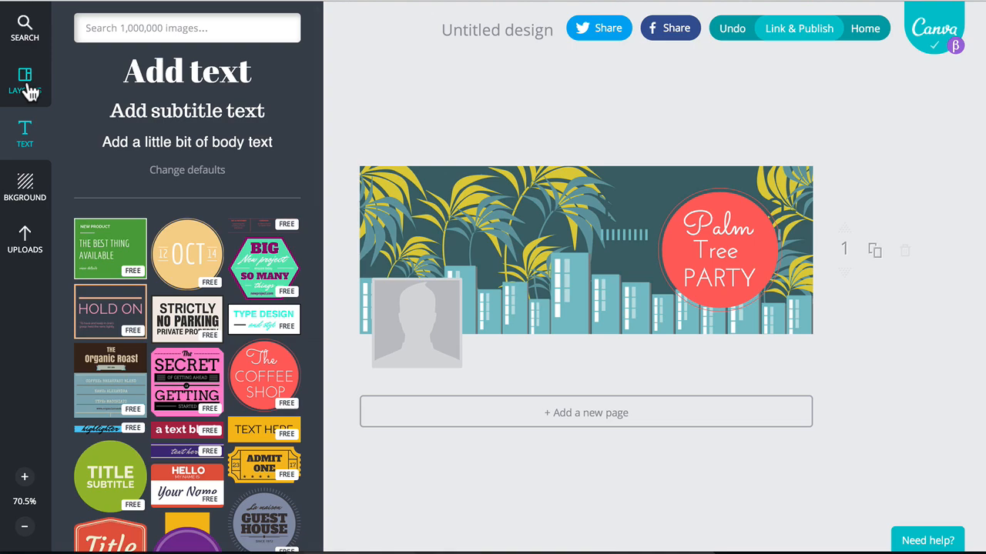
click(25, 185)
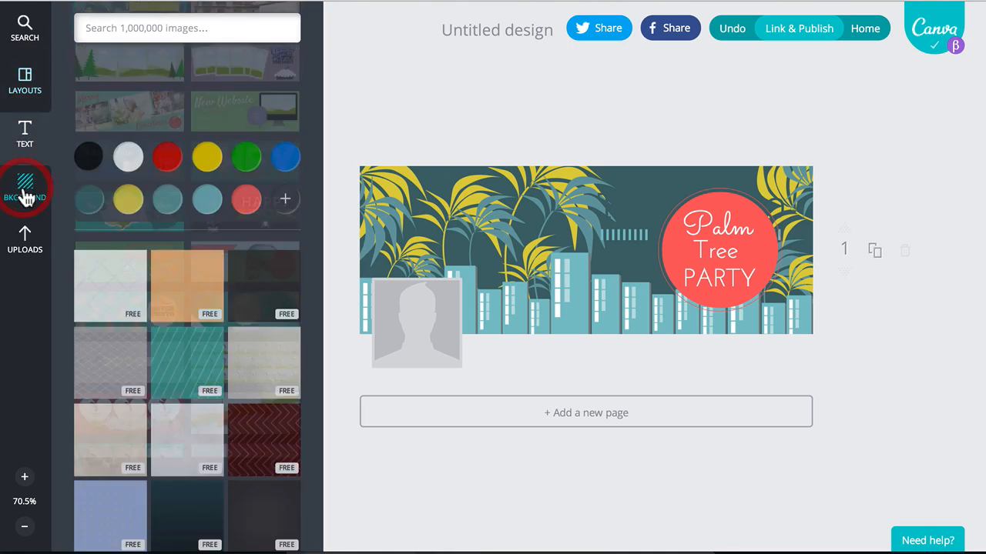
click(24, 135)
text(P)
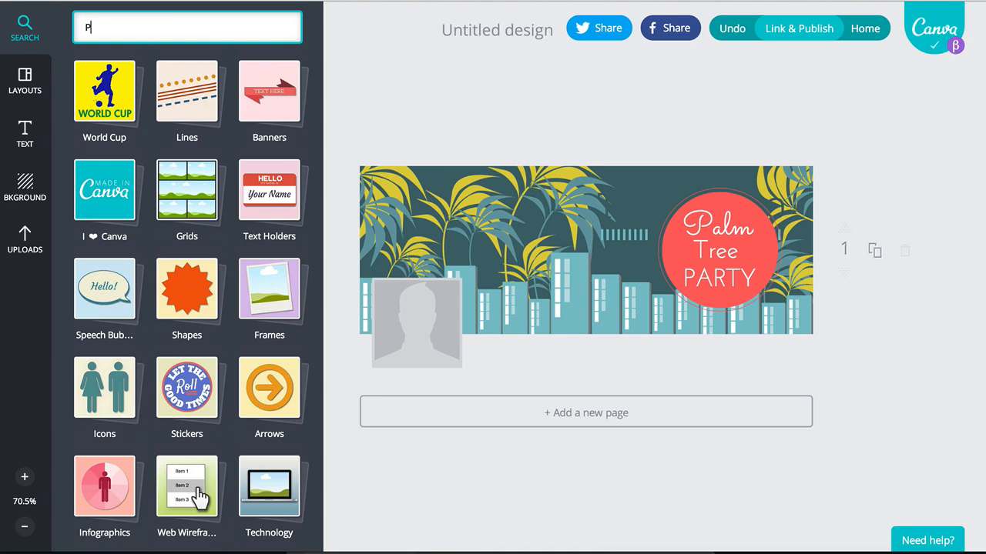
text(ALM)
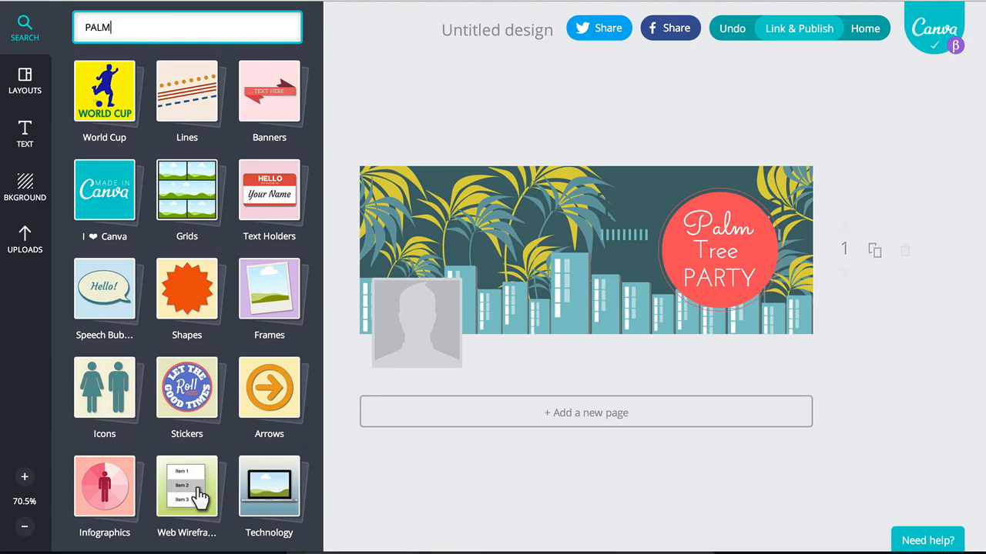
key(Enter)
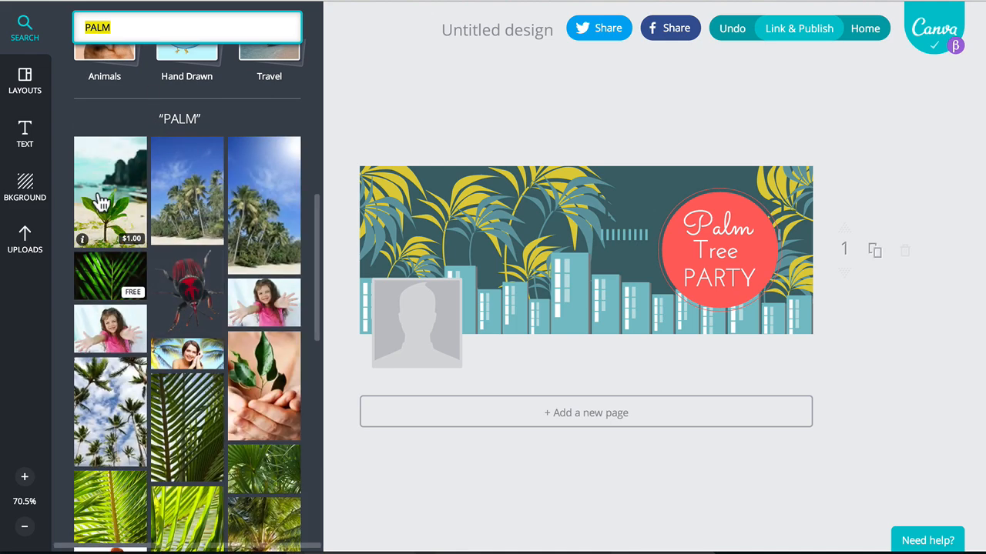
scroll(down, 3)
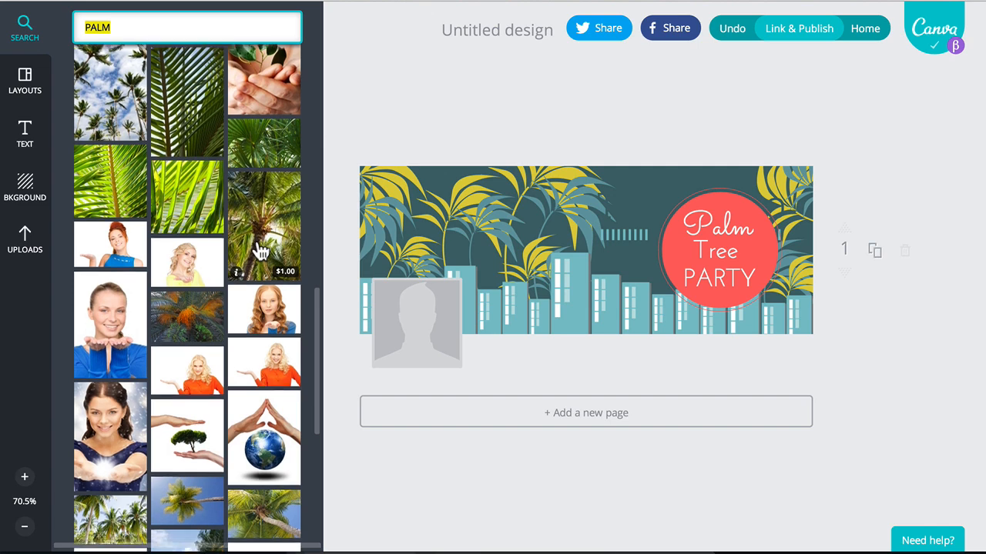
scroll(down, 3)
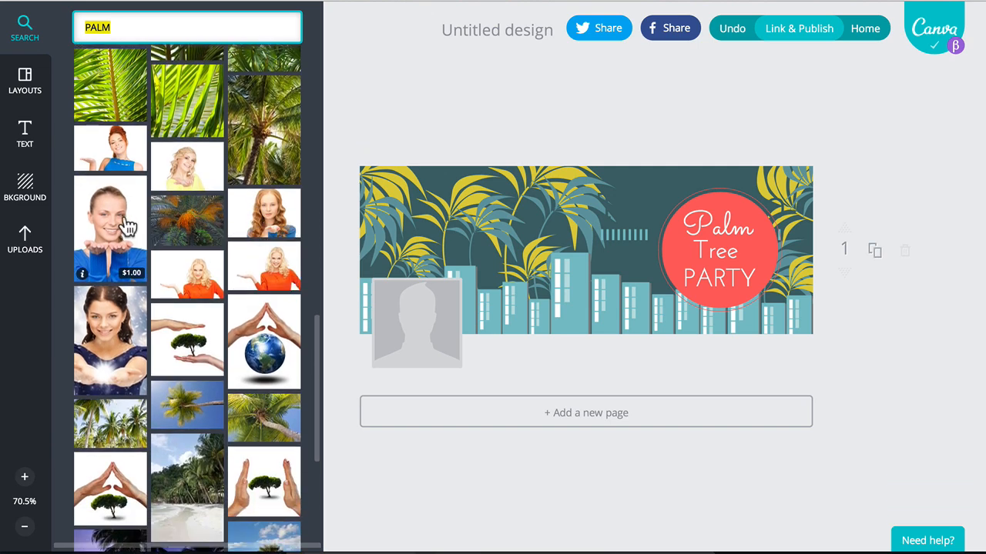
mouse_move(200, 247)
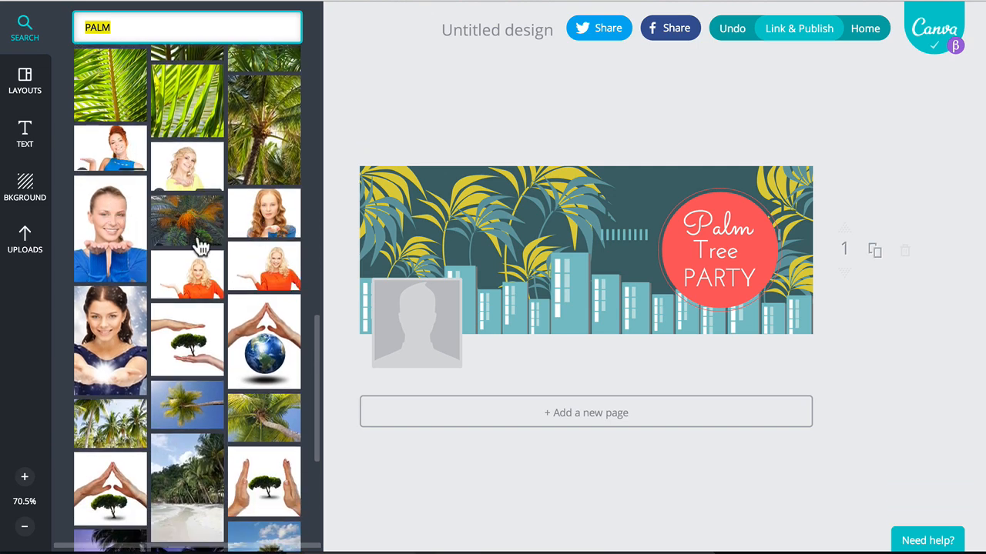
scroll(down, 3)
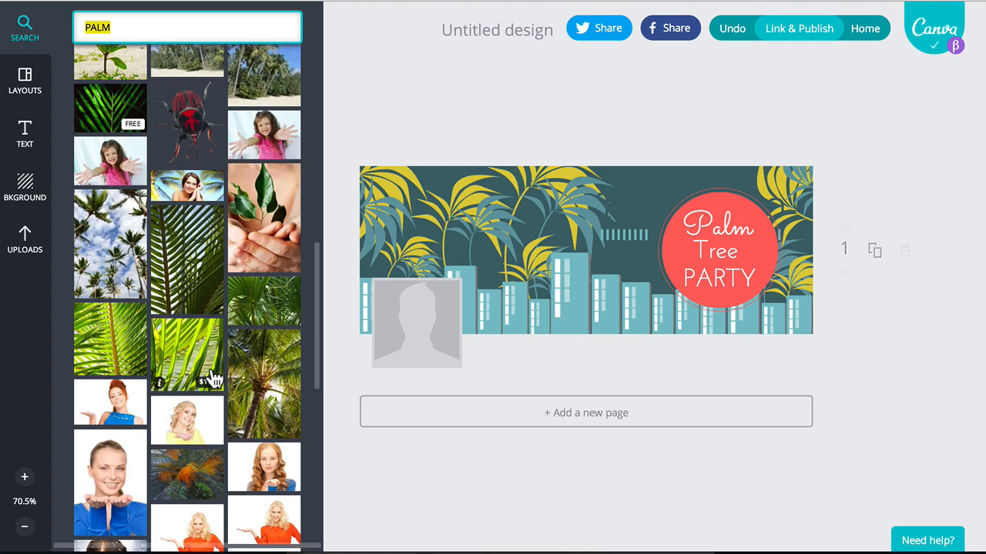
scroll(down, 3)
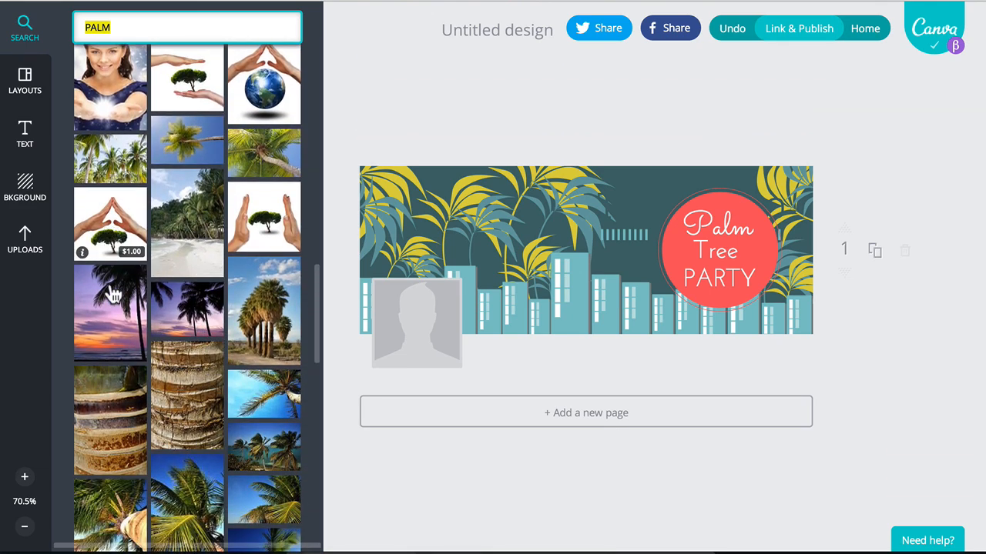
click(24, 135)
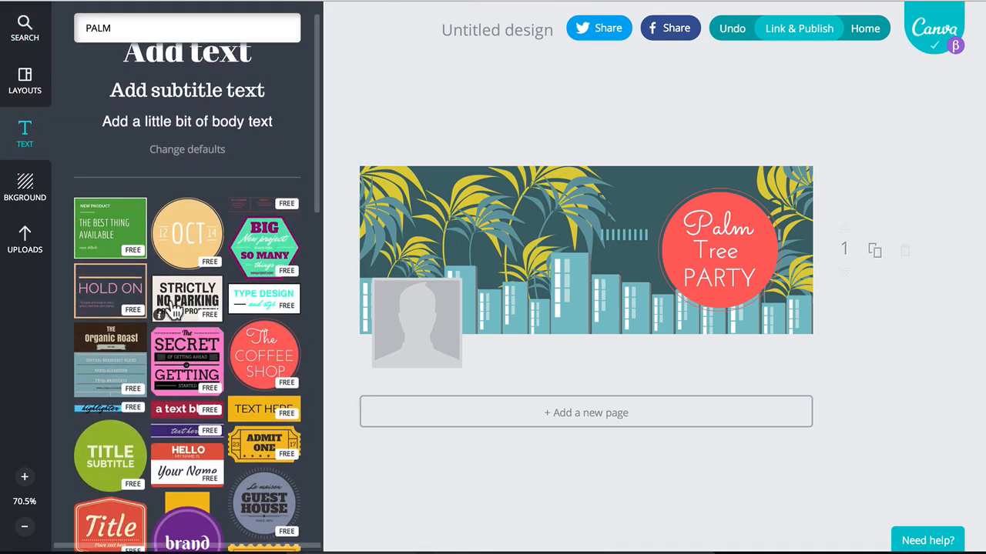
scroll(down, 3)
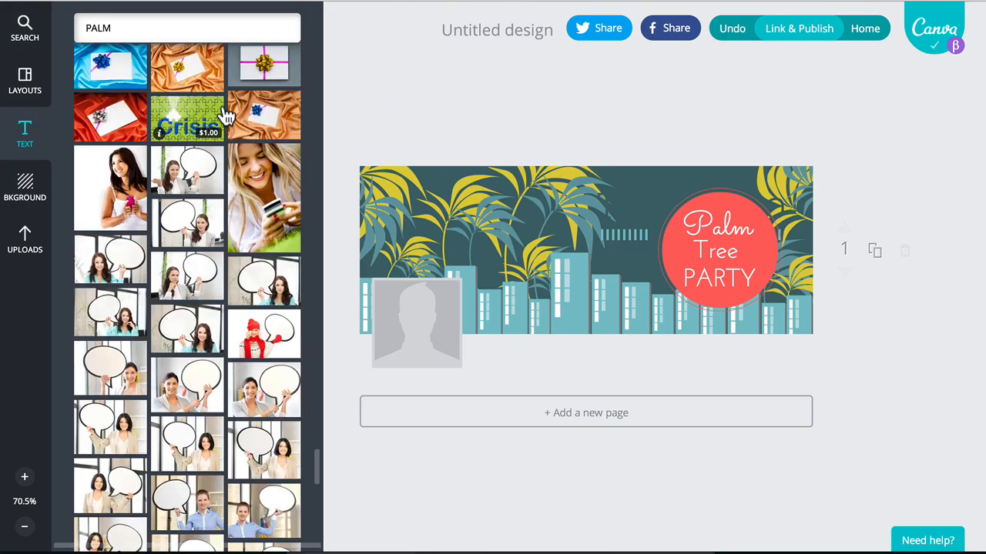
scroll(down, 3)
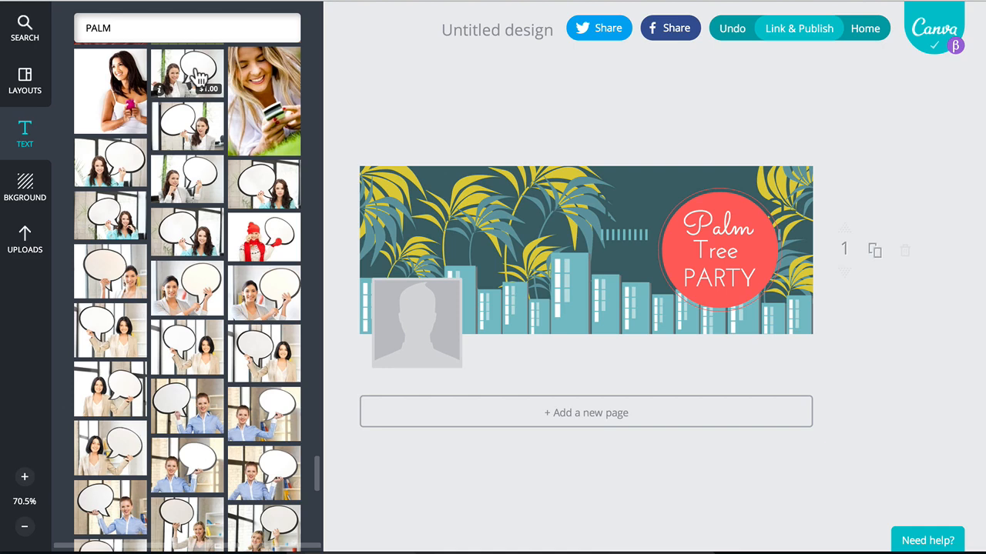
click(187, 73)
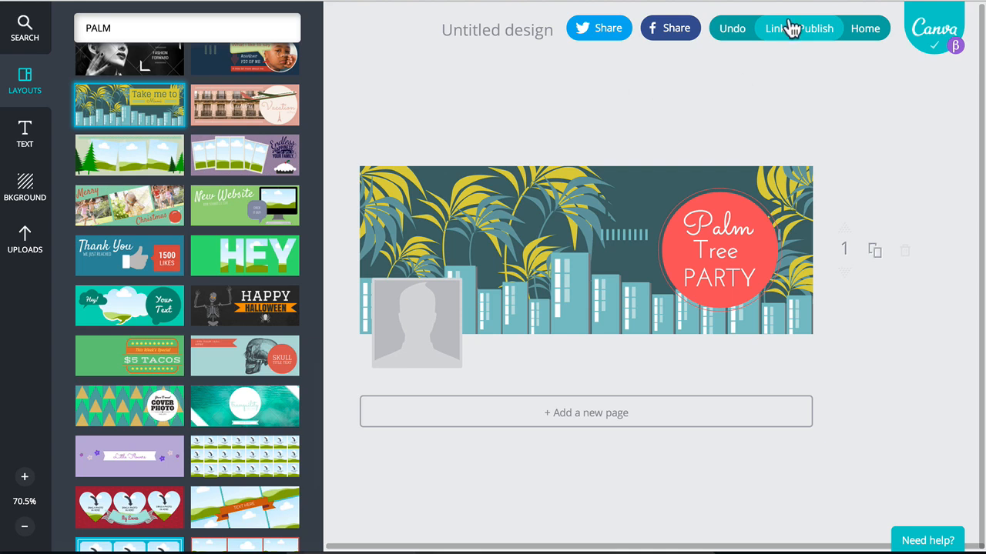
mouse_move(362, 21)
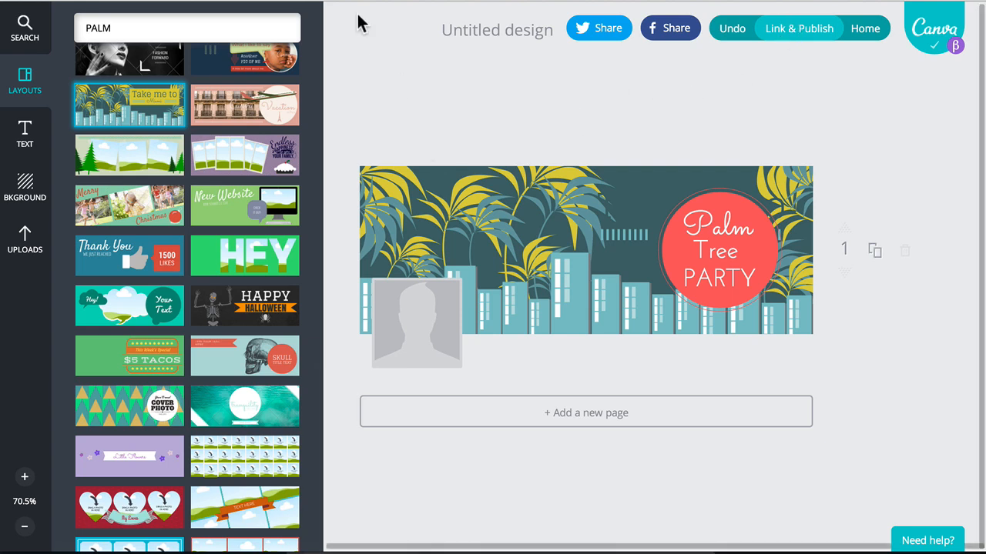
mouse_move(452, 249)
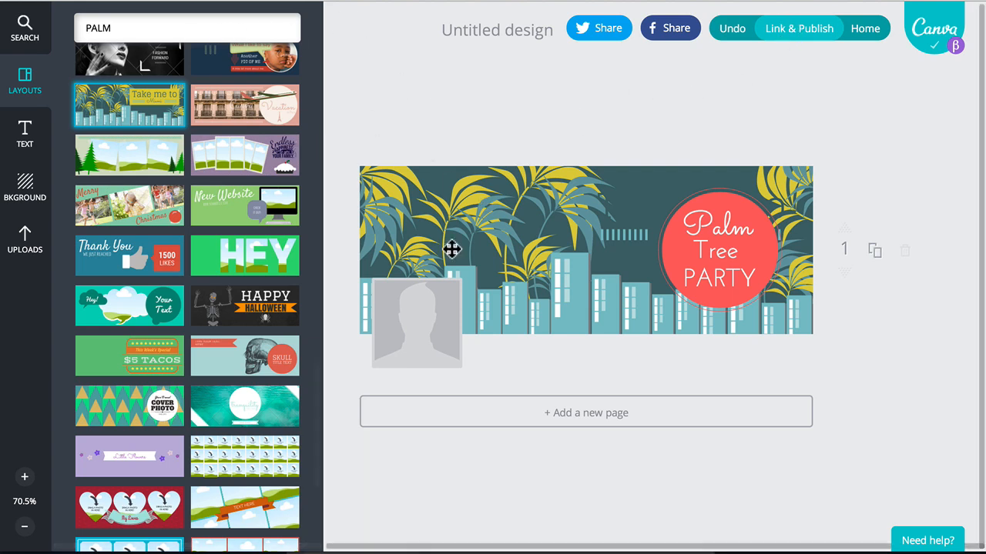
mouse_move(774, 60)
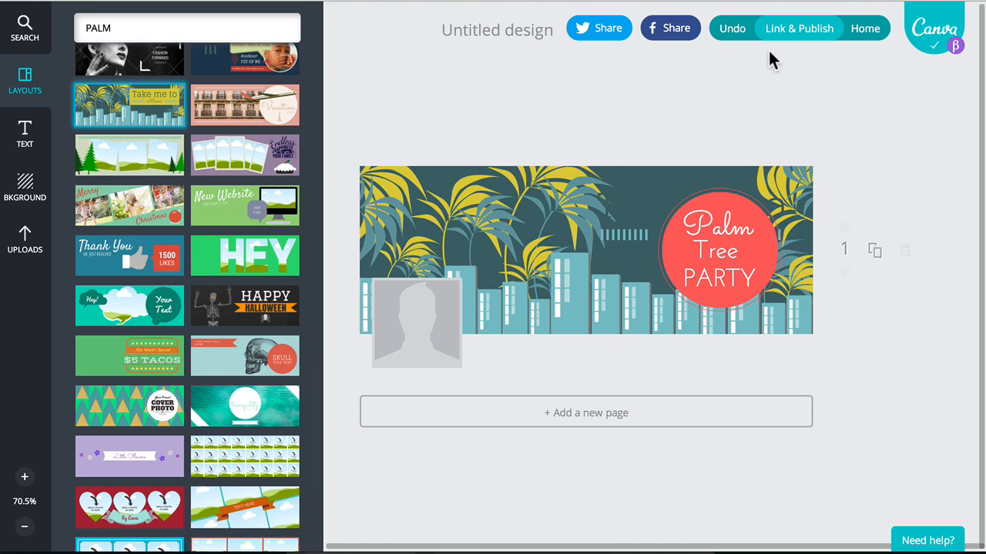
click(799, 29)
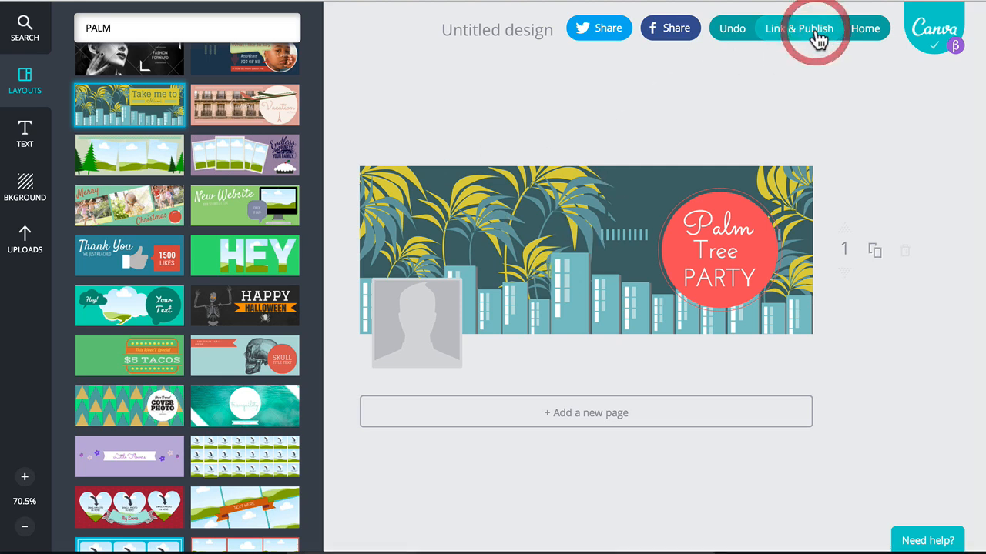
click(798, 28)
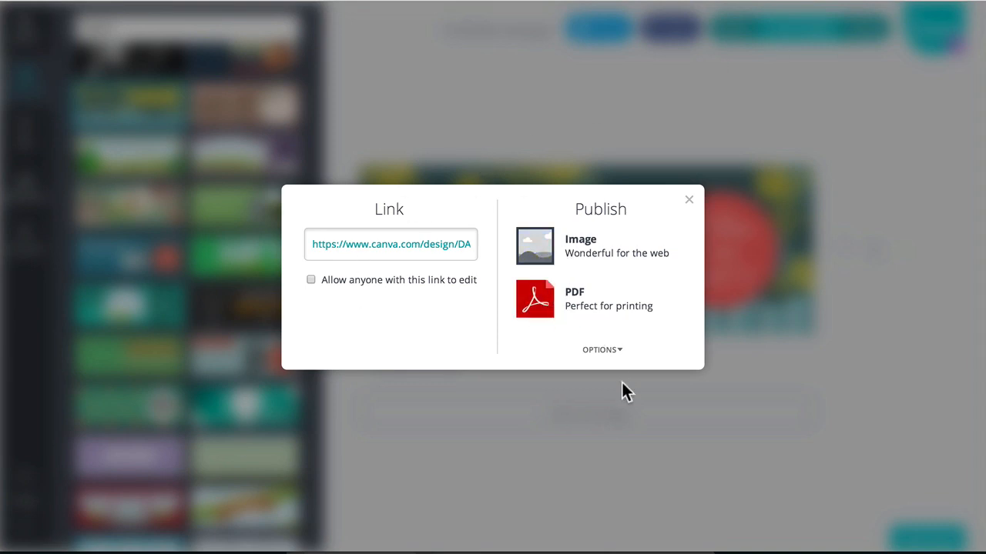
click(601, 350)
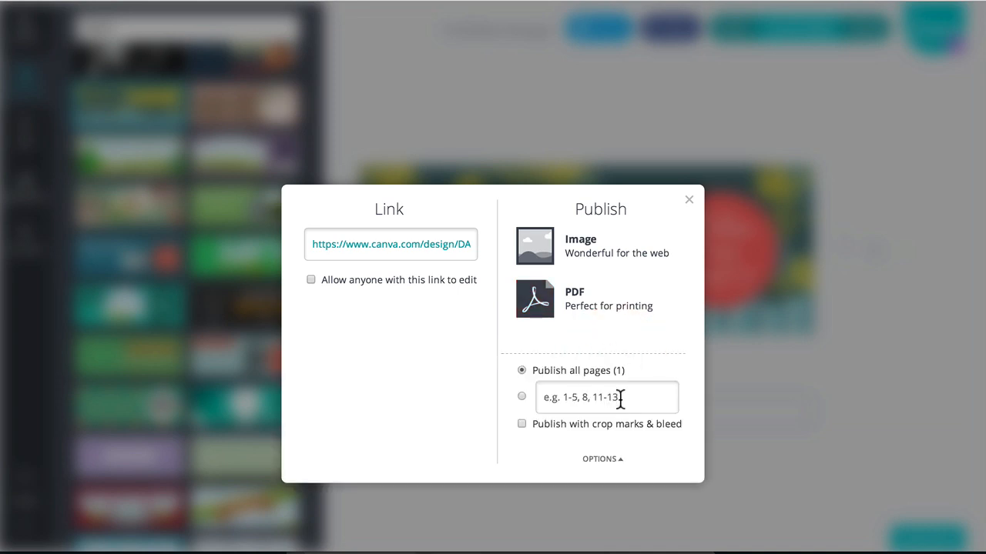
mouse_move(692, 202)
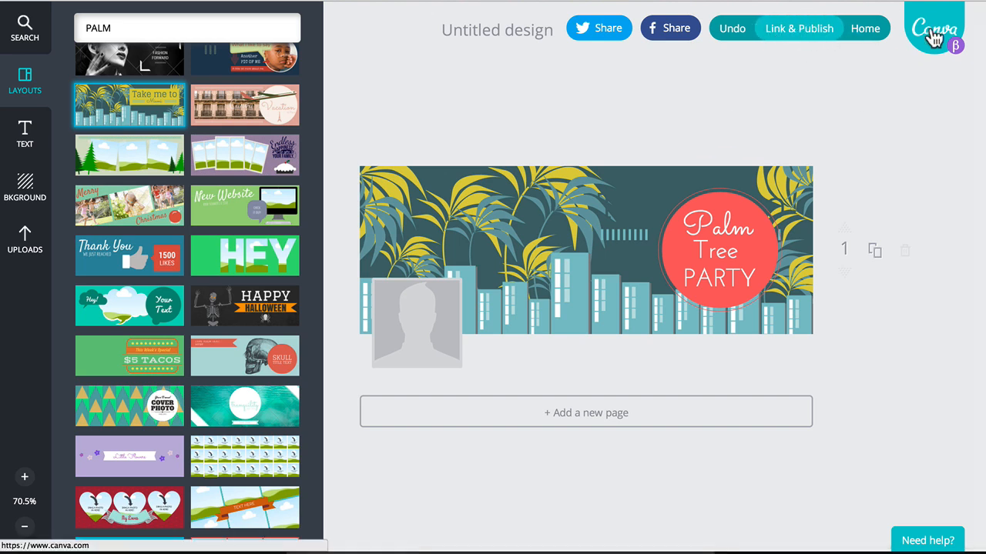
Step: Return to the Canva home page and open Untitled design's menu in Your Designs
click(934, 29)
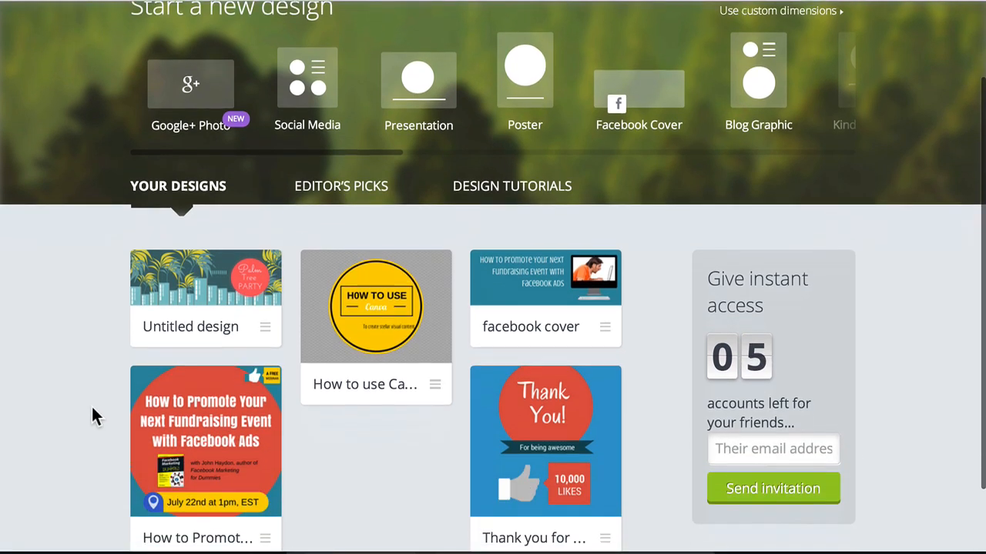
scroll(down, 3)
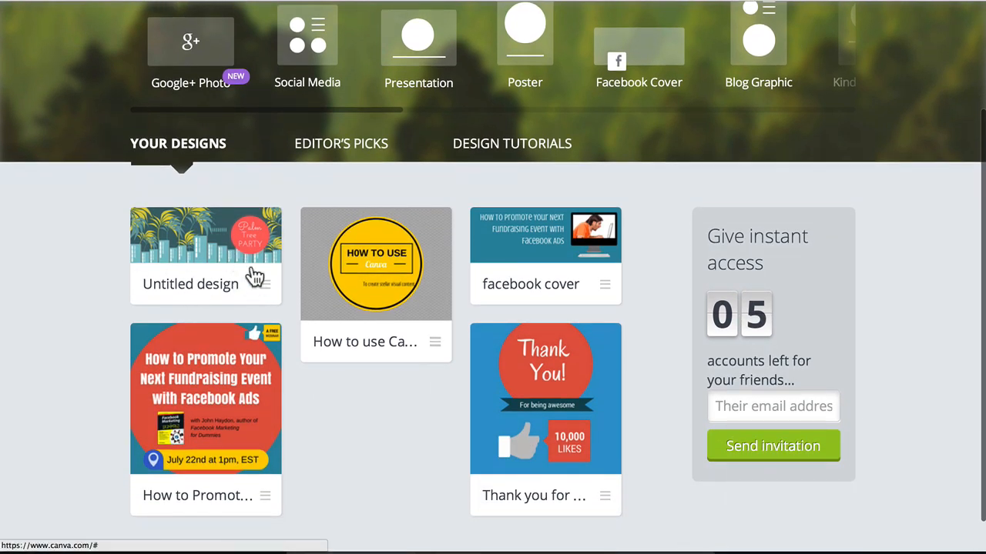
mouse_move(274, 289)
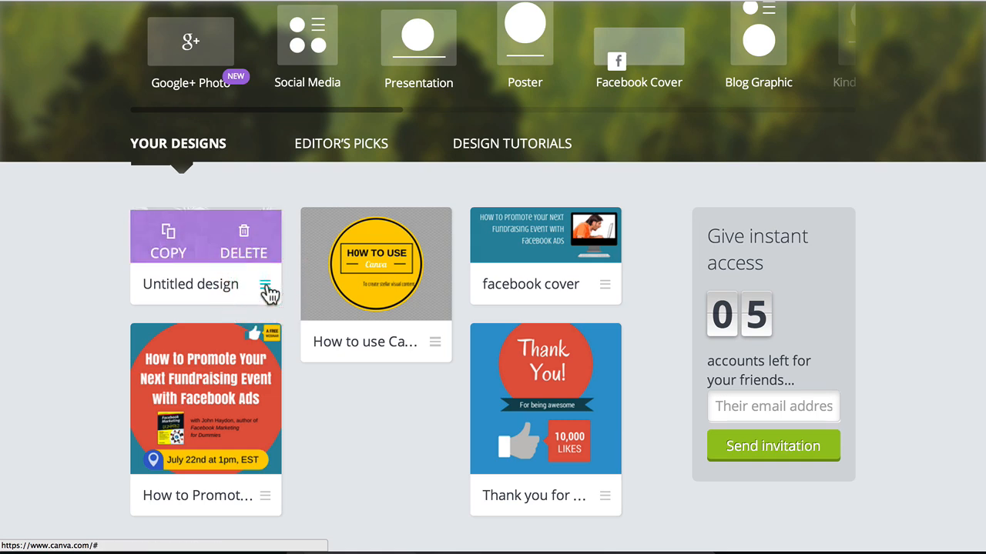
click(243, 235)
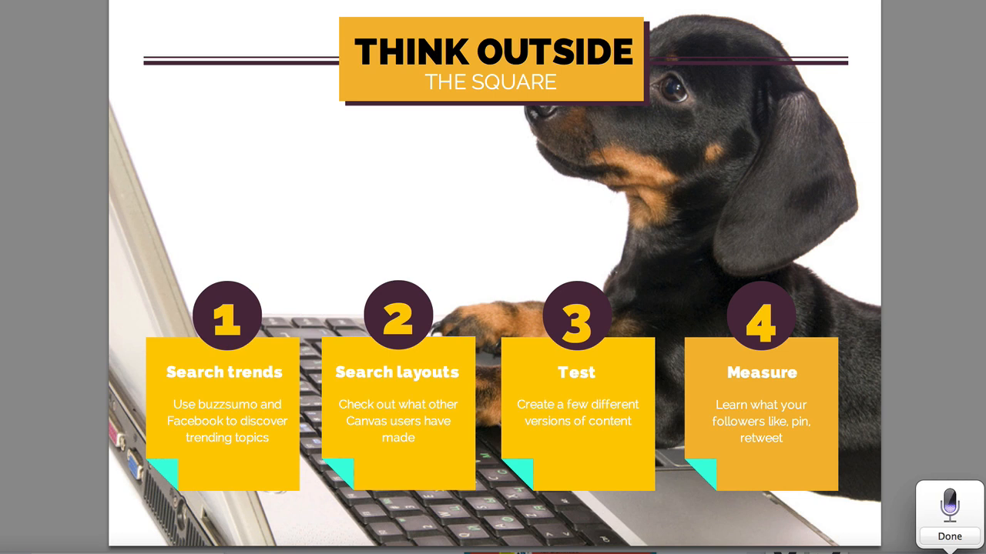
mouse_move(966, 235)
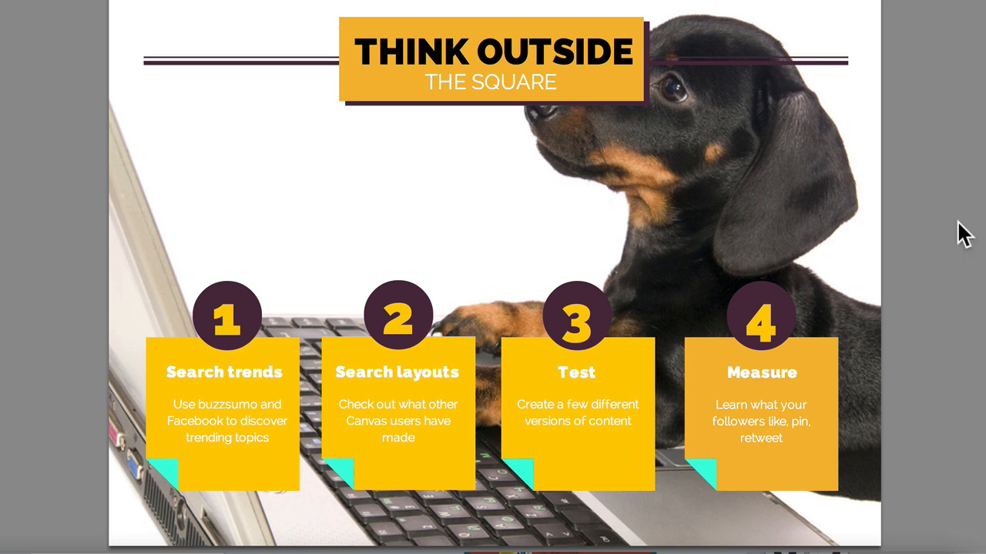